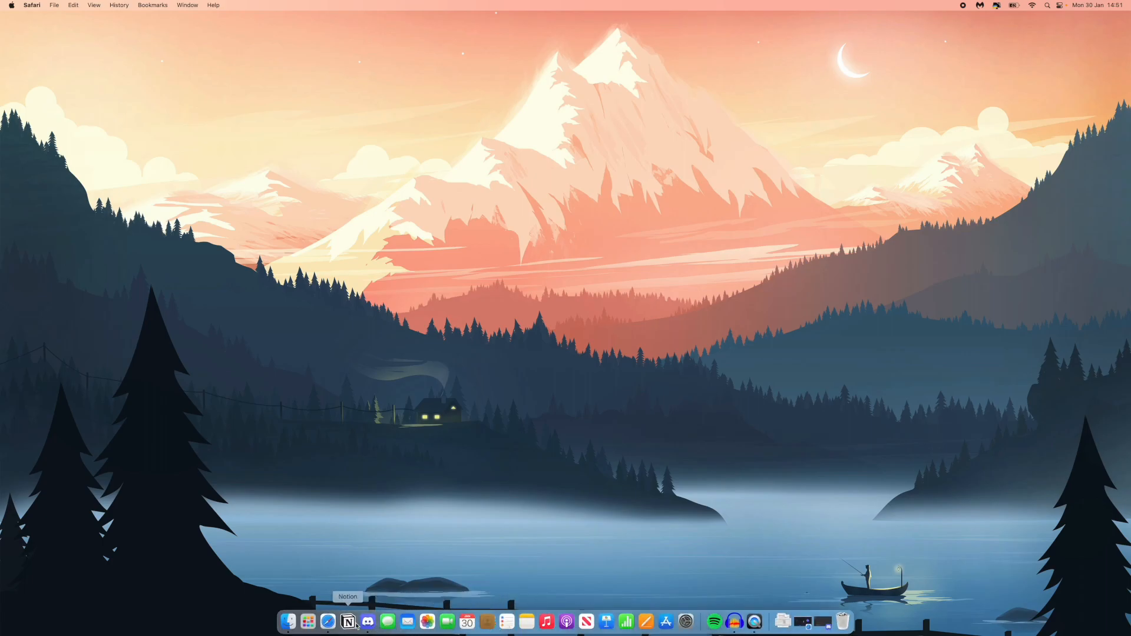
Launch Safari from the Dock to reach serverstatsbot.com.
{"action": "left_click", "coordinate": [327, 623]}
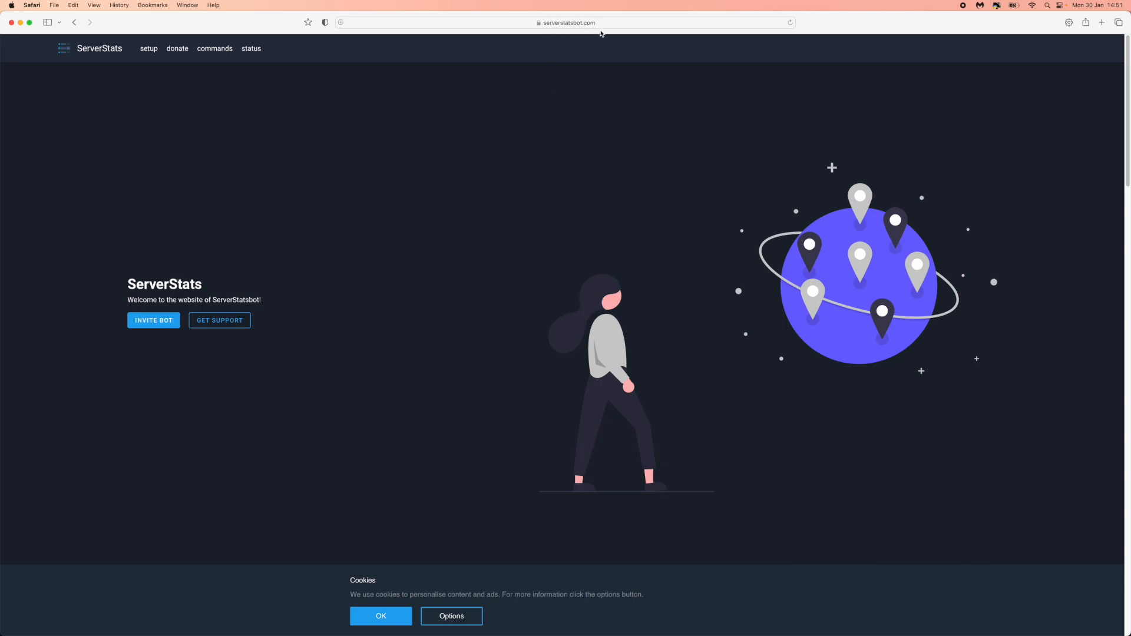
{"action": "mouse_move", "coordinate": [550, 367]}
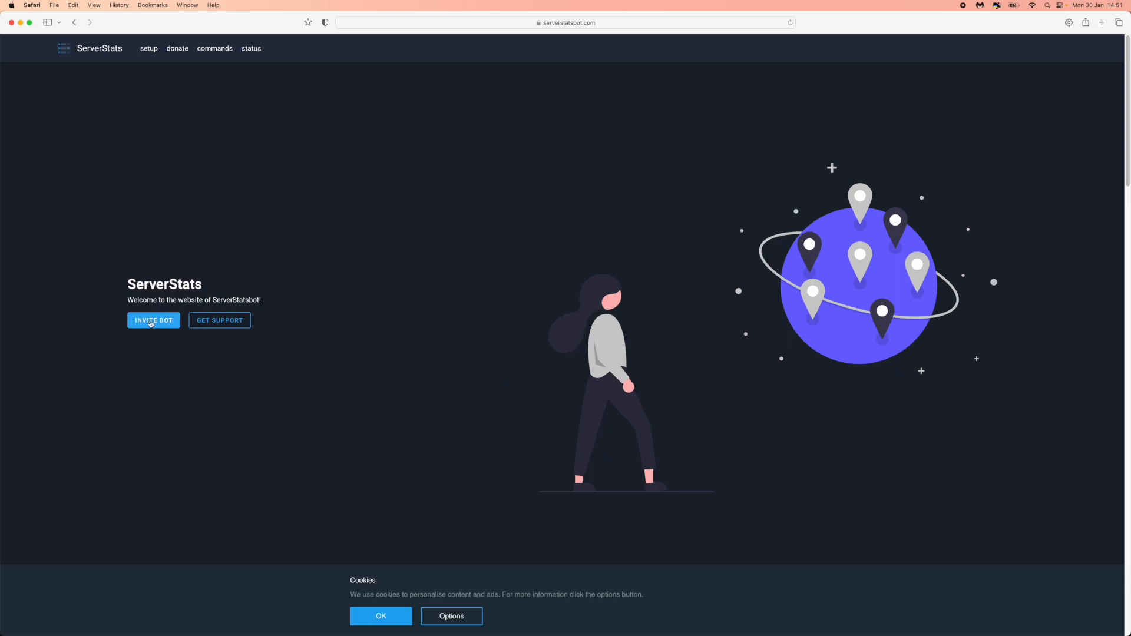
Invite the ServerStats bot, choosing HTO PREMIUM as the destination server.
{"action": "left_click", "coordinate": [153, 320]}
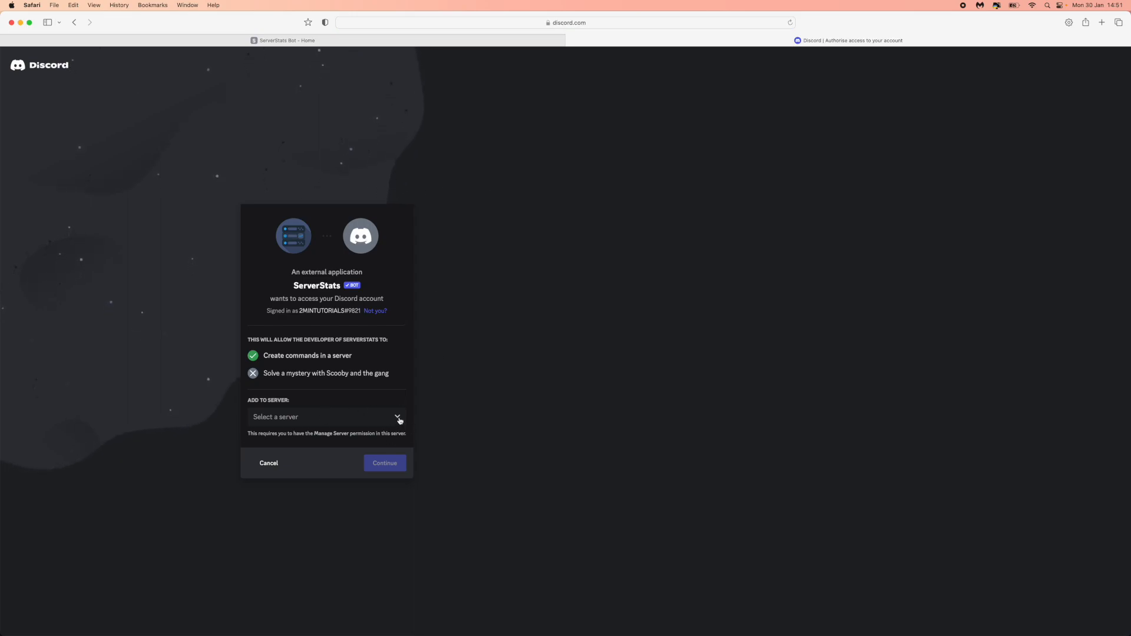
{"action": "left_click", "coordinate": [326, 417]}
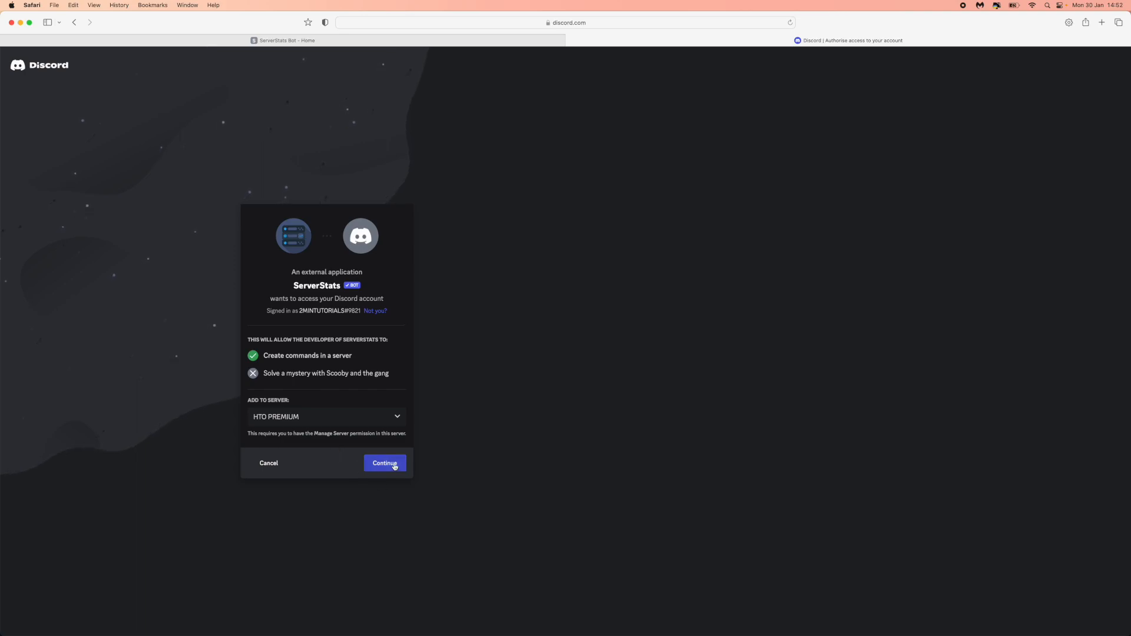
Continue, authorise ServerStats's permissions, and pass the hCaptcha human check.
{"action": "left_click", "coordinate": [385, 462]}
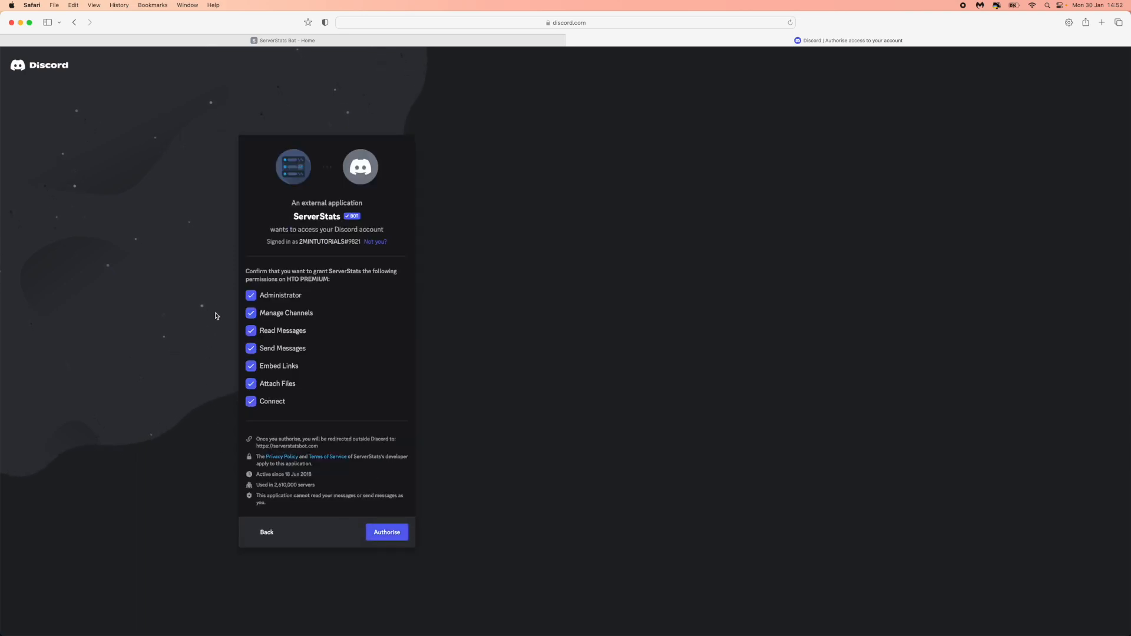
{"action": "mouse_move", "coordinate": [263, 431]}
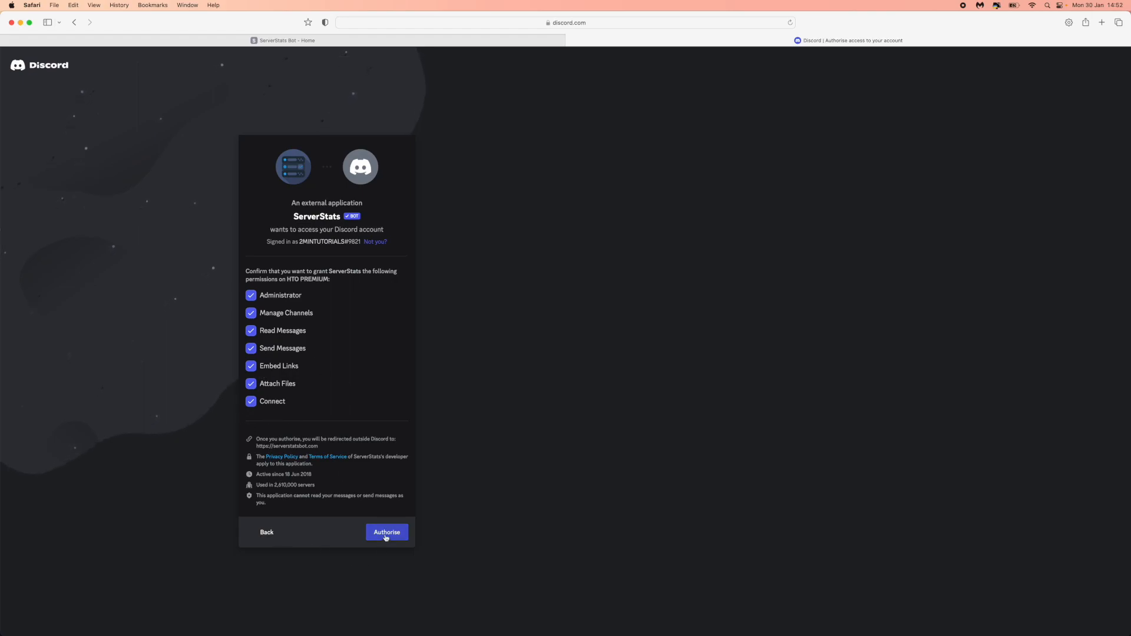
{"action": "left_click", "coordinate": [387, 532]}
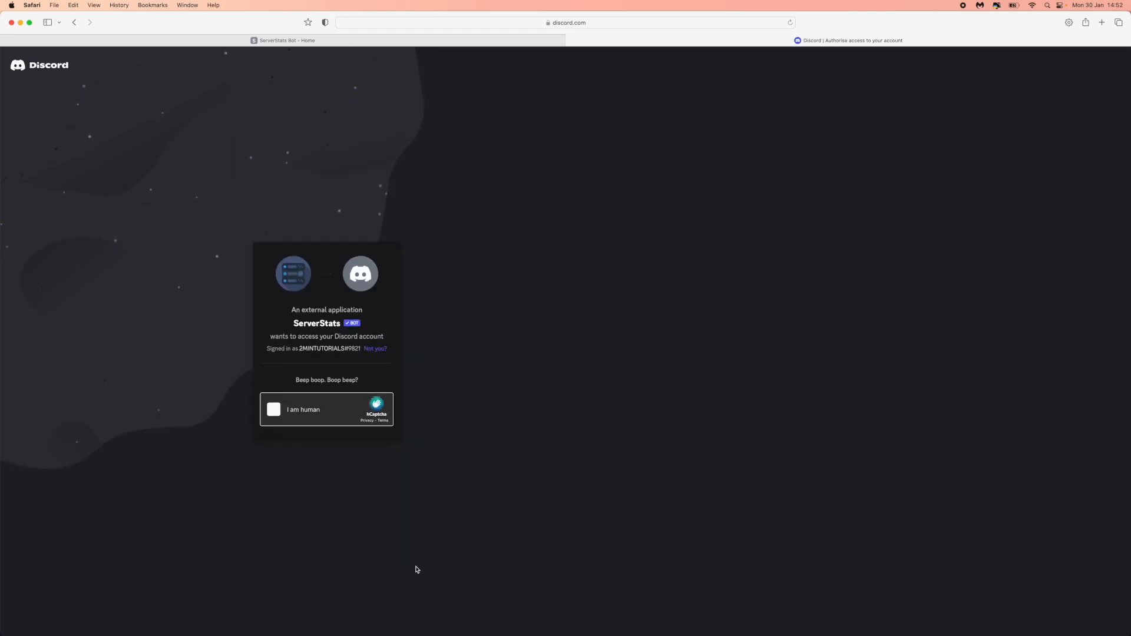
{"action": "left_click", "coordinate": [273, 409]}
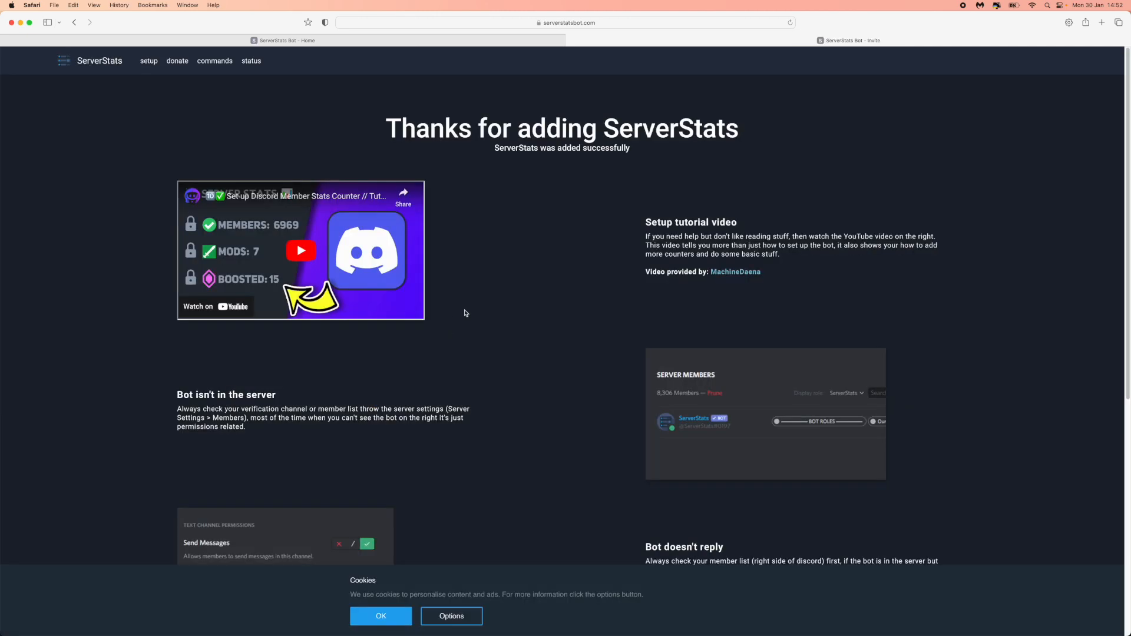
{"action": "double_click", "coordinate": [425, 129]}
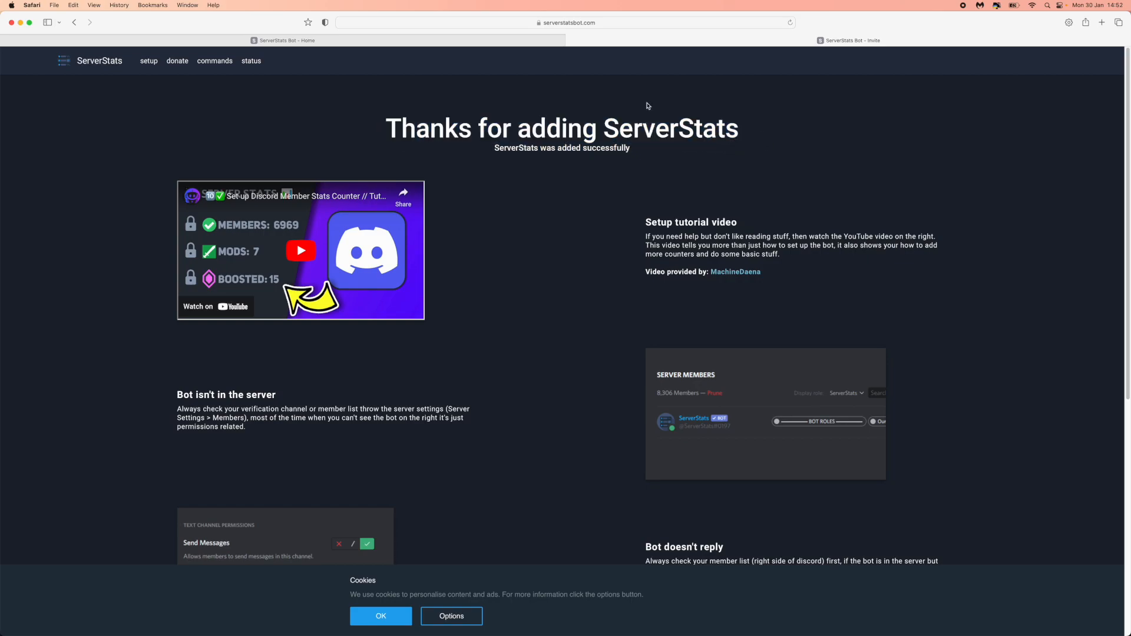
{"action": "mouse_move", "coordinate": [435, 620]}
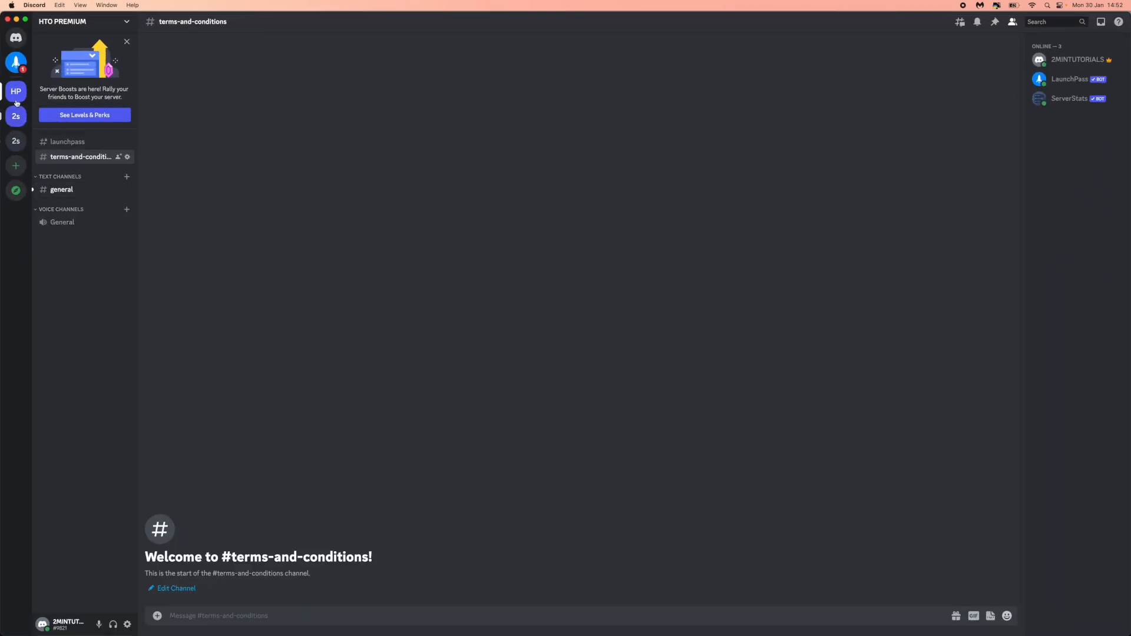
{"action": "mouse_move", "coordinate": [16, 92]}
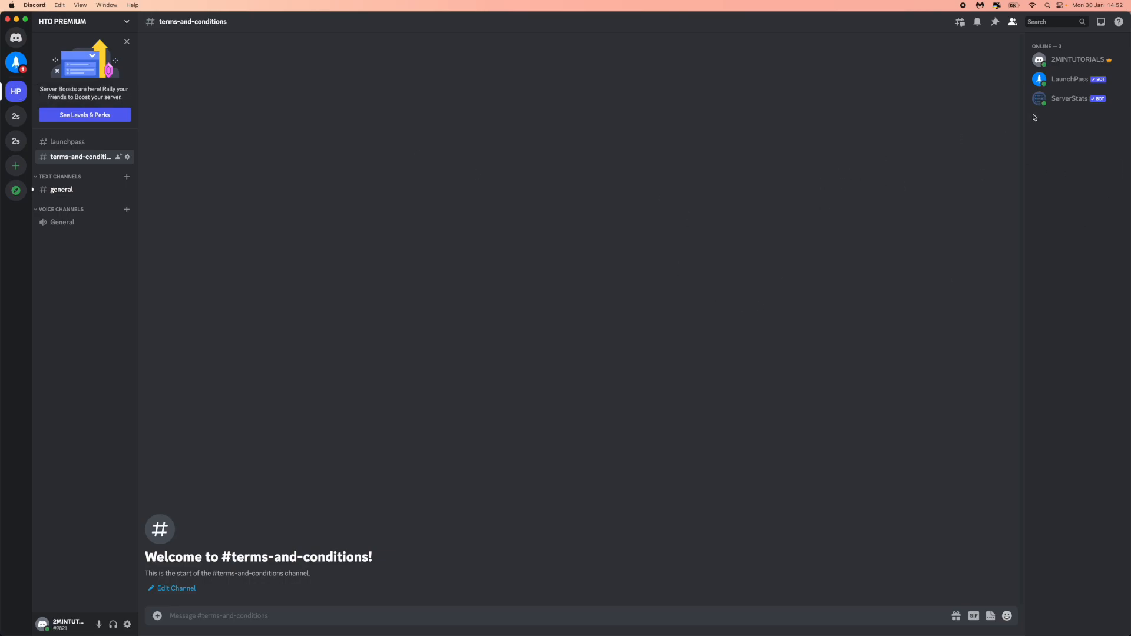
{"action": "mouse_move", "coordinate": [1070, 103]}
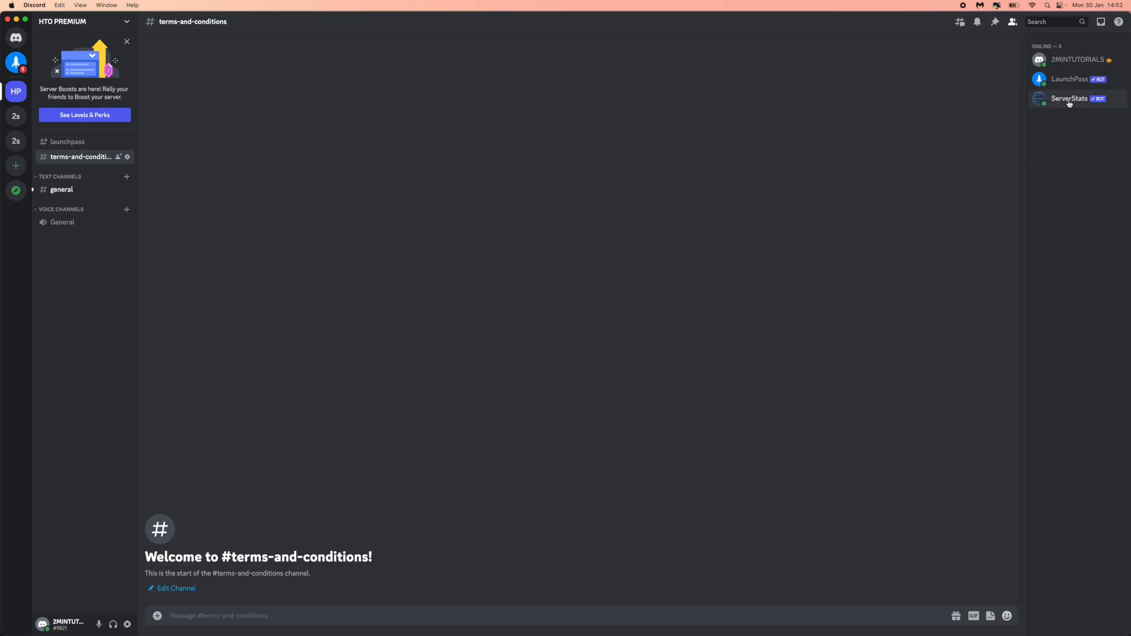
{"action": "mouse_move", "coordinate": [635, 614]}
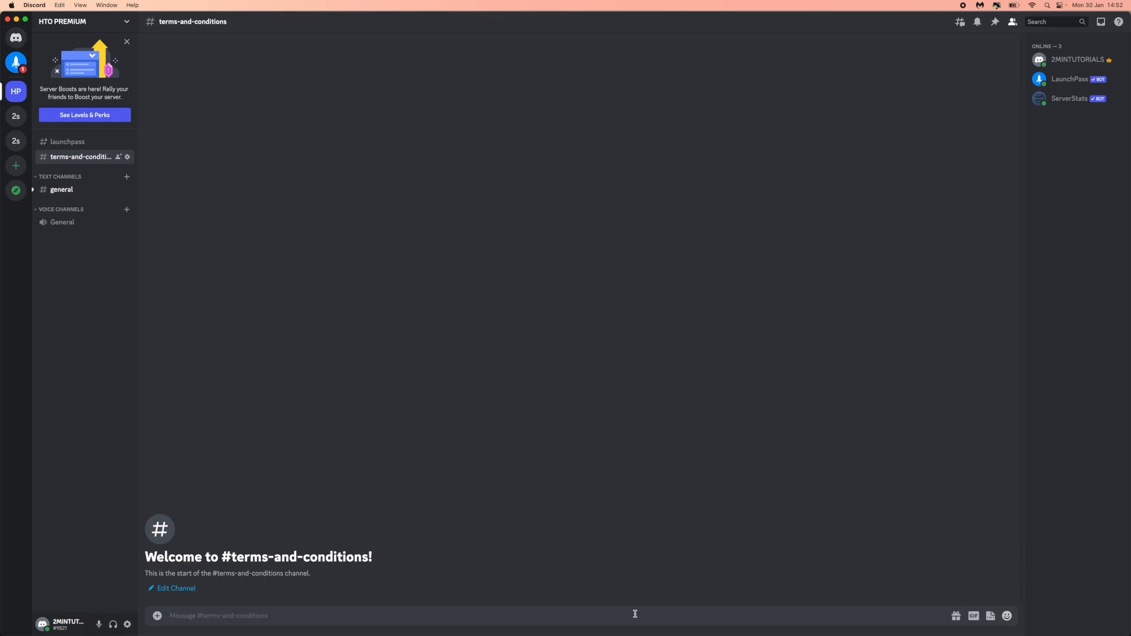
Draft the ServerStats /setup command in the terms-and-conditions channel with voice channel option.
{"action": "type", "text": "/"}
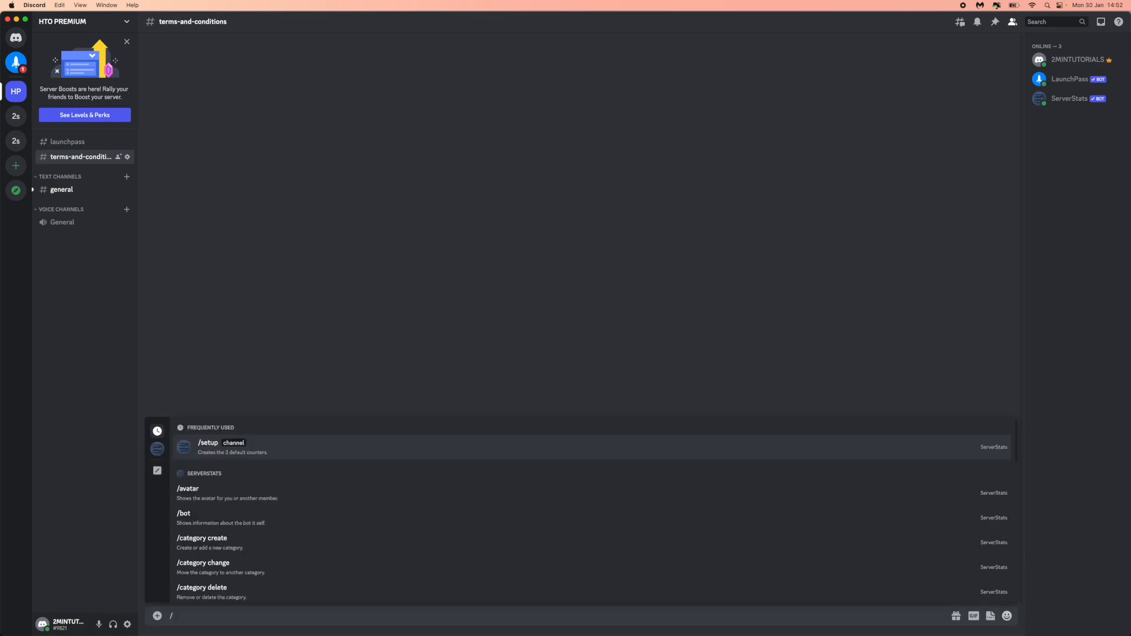
{"action": "type", "text": "setup"}
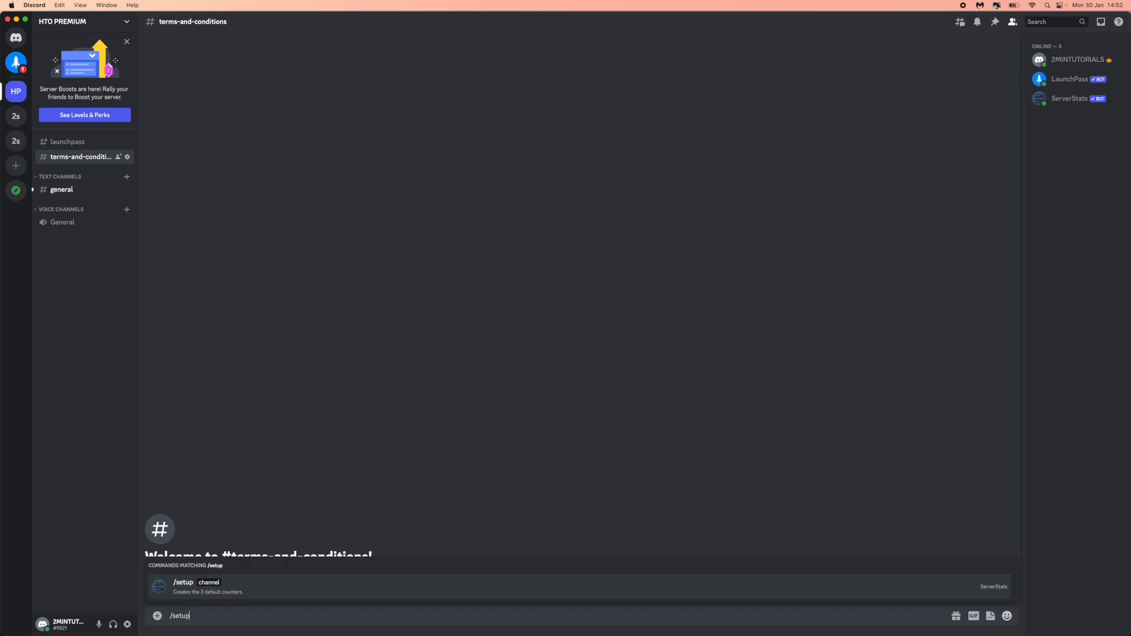
{"action": "left_click", "coordinate": [182, 582]}
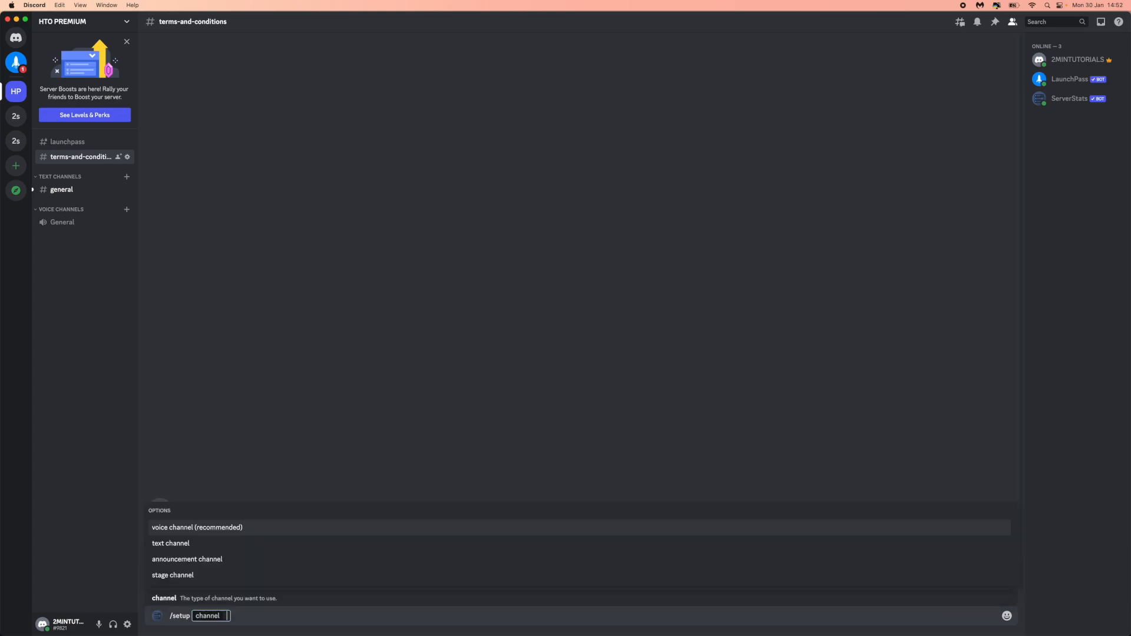
{"action": "mouse_move", "coordinate": [170, 542]}
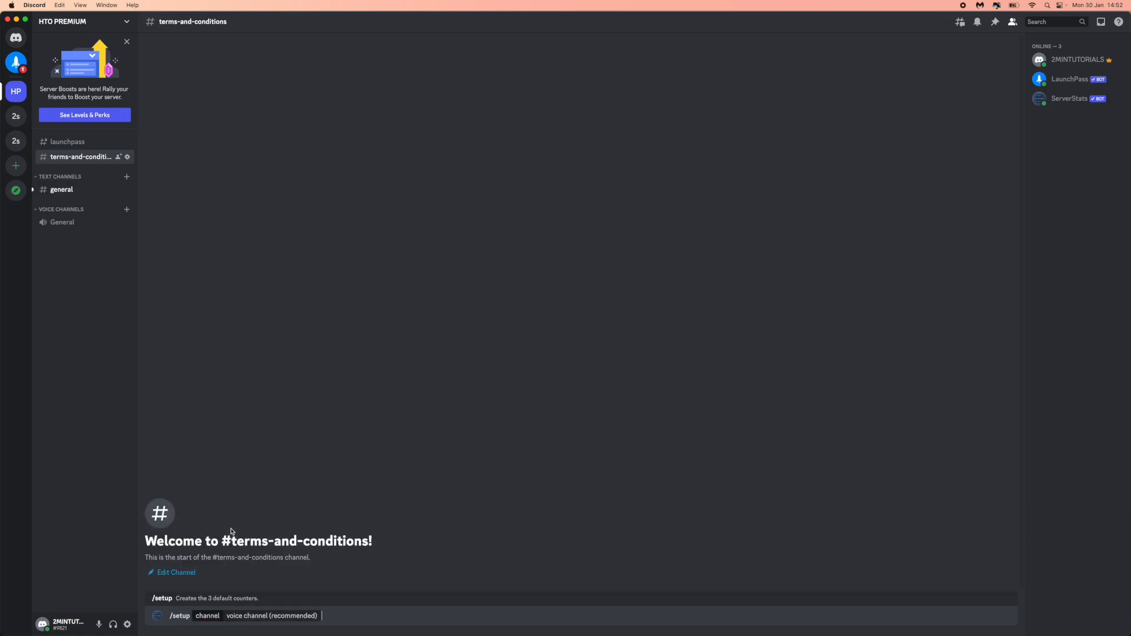
{"action": "mouse_move", "coordinate": [243, 555]}
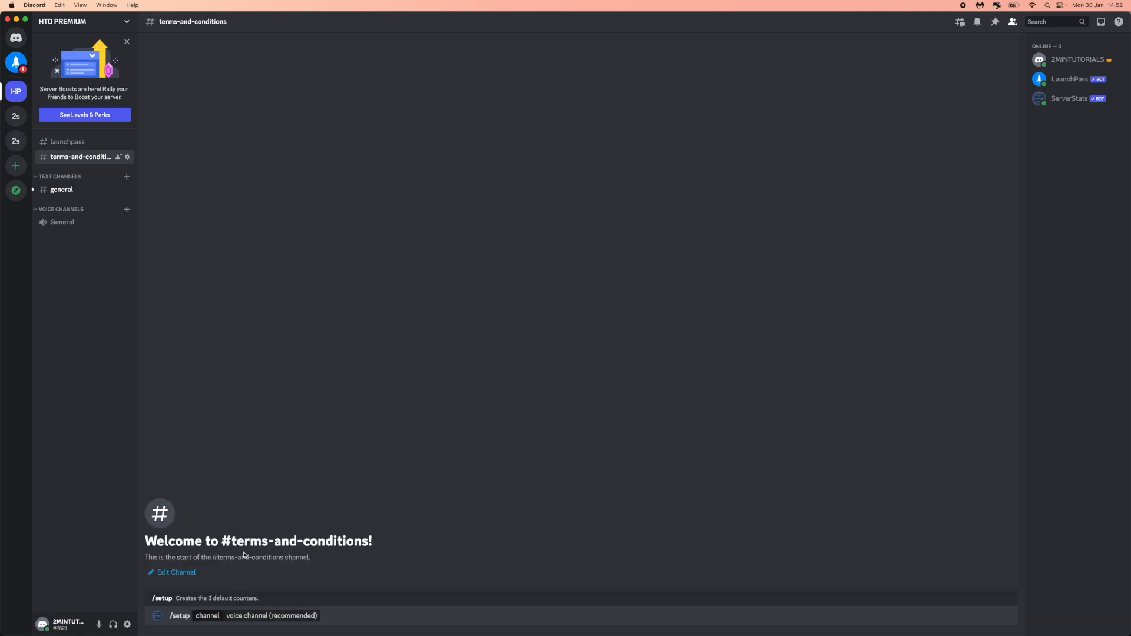